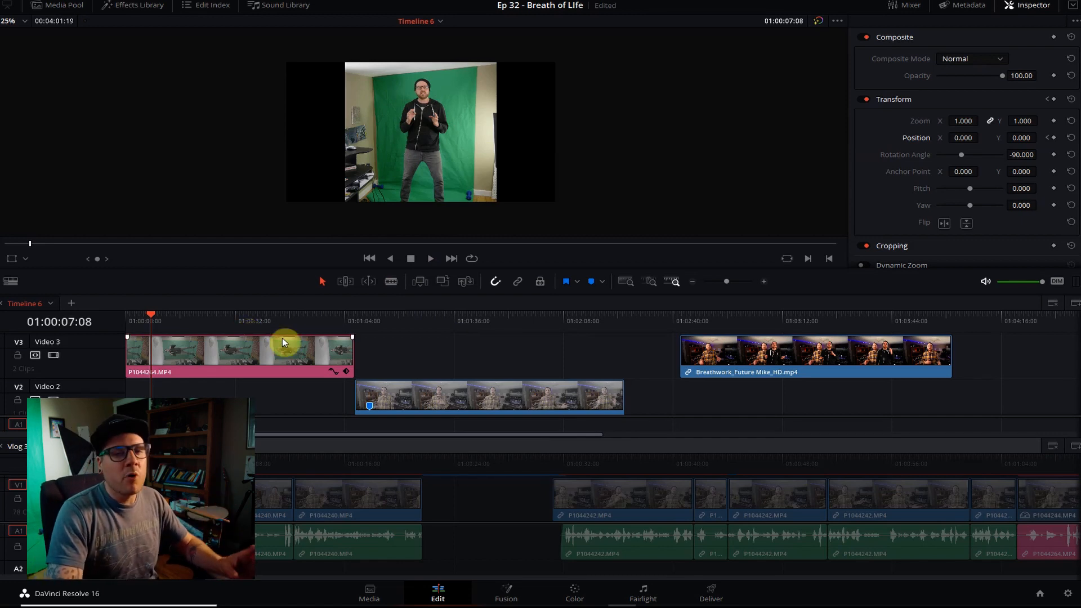
# Select the P1044244 talking-head clip so a copy can be placed on Video 3 above the original
pyautogui.click(378, 315)
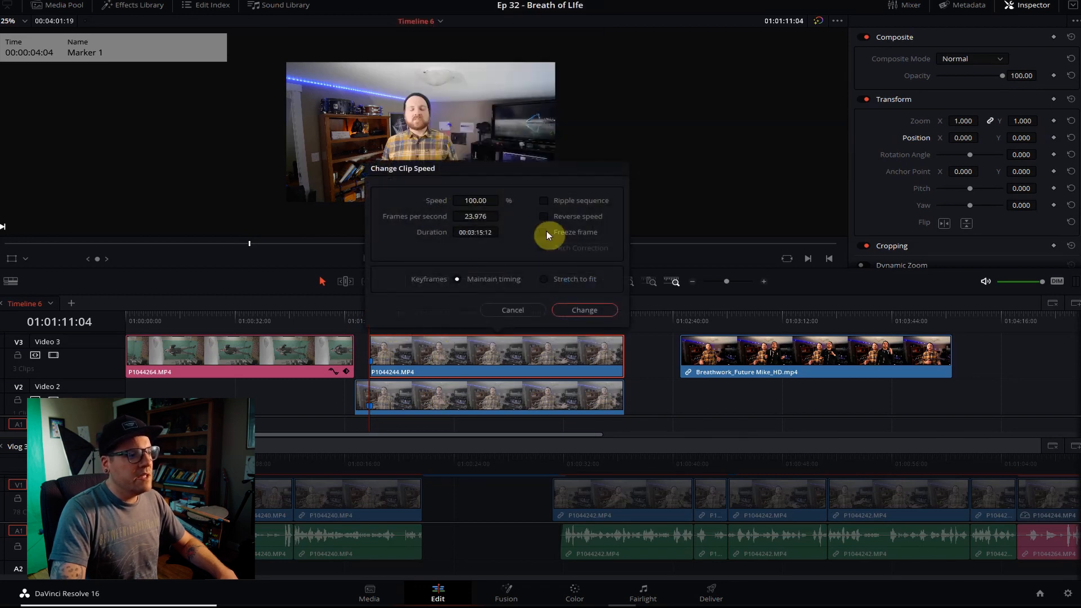
# Convert the Video 3 copy of the talking-head clip to a freeze frame and select it
pyautogui.click(582, 310)
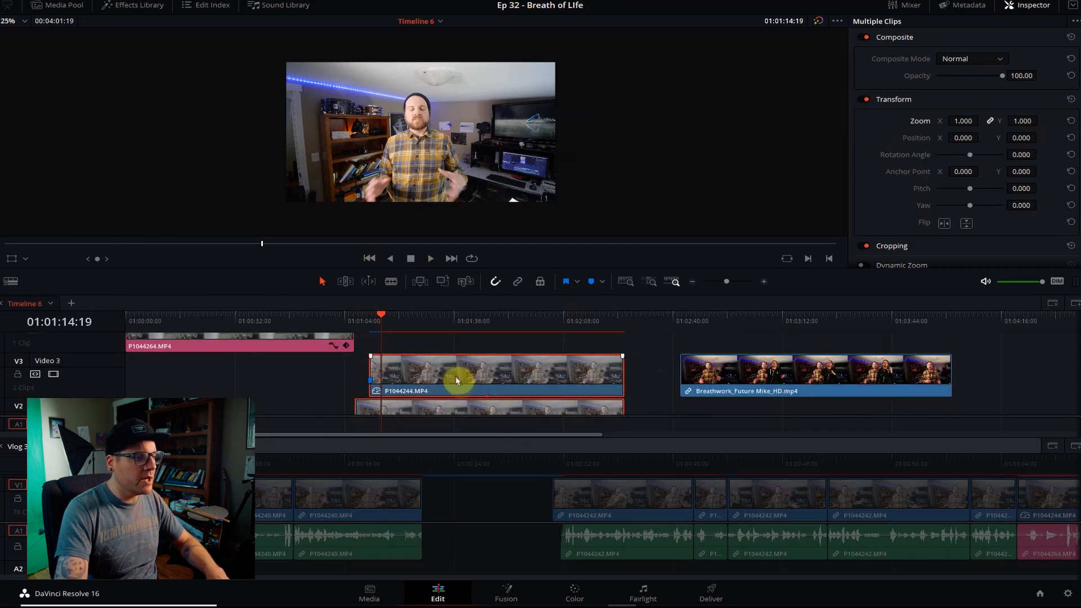
pyautogui.click(573, 594)
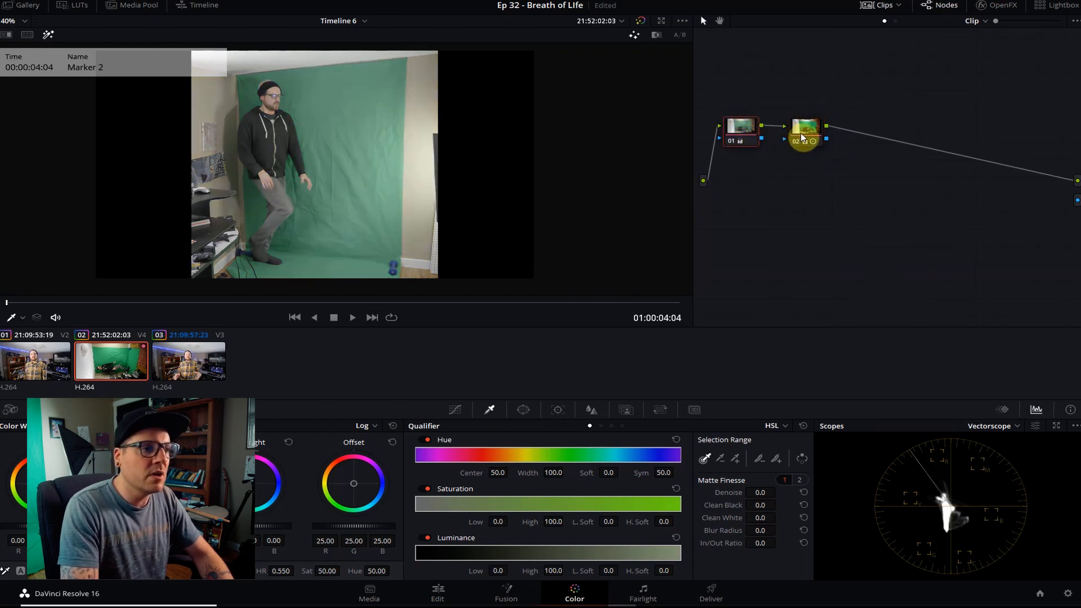
# Add a serial node after node 02 in the green-screen clip's grade
pyautogui.click(804, 127)
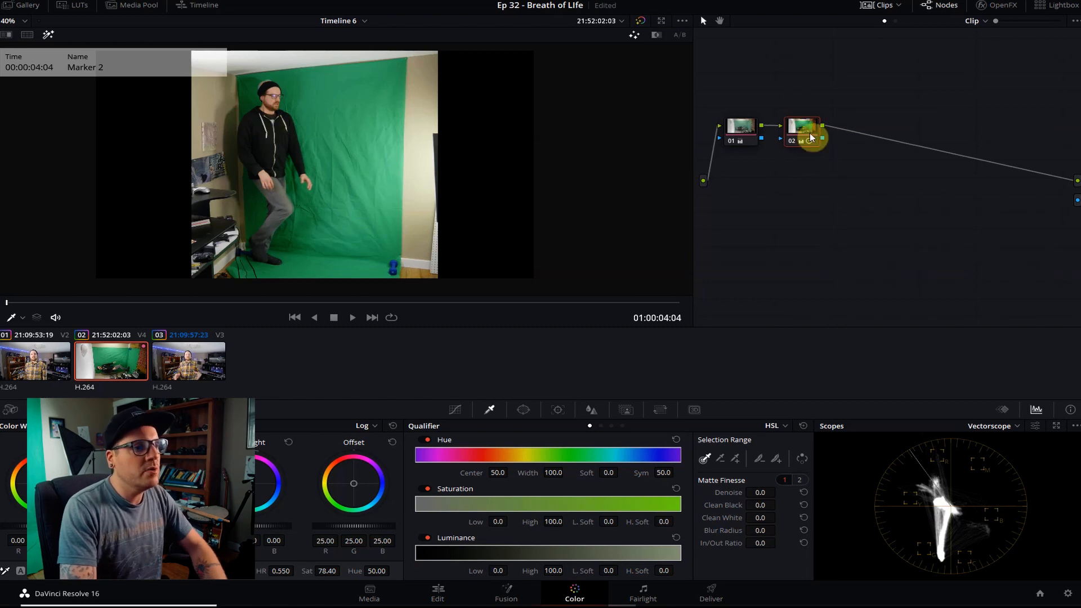
pyautogui.rightClick(802, 127)
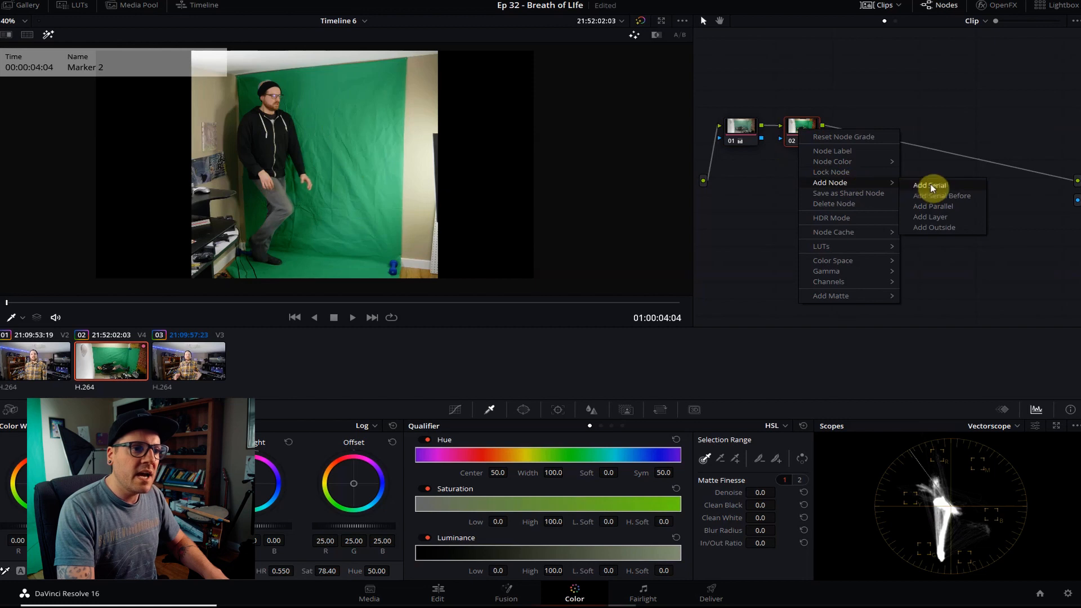
pyautogui.click(931, 185)
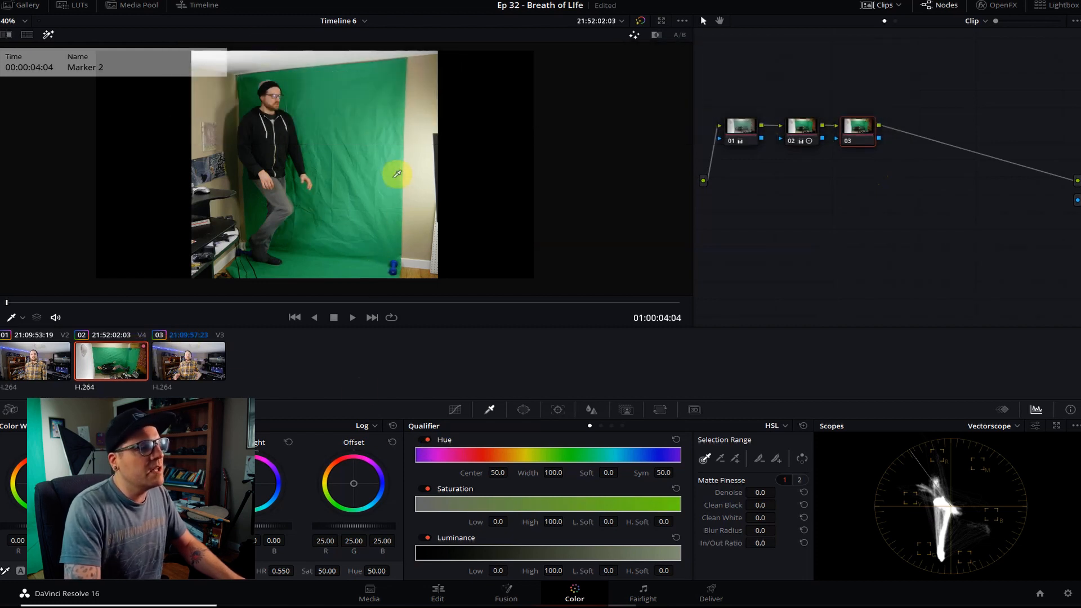
# Draw a Curve window around the presenter and part of the green screen on node 03
pyautogui.click(523, 410)
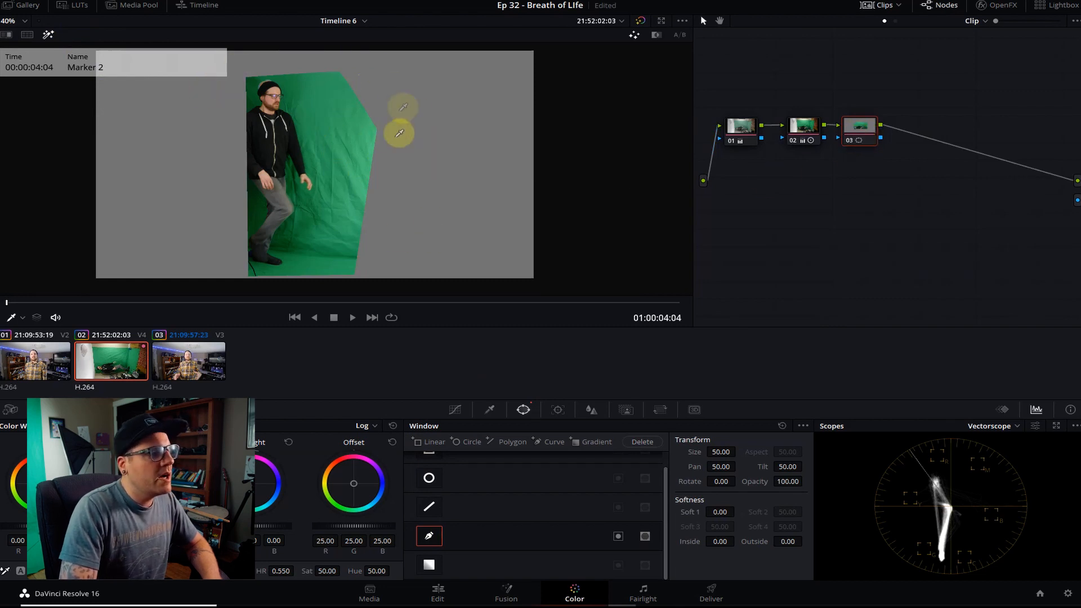
pyautogui.click(352, 318)
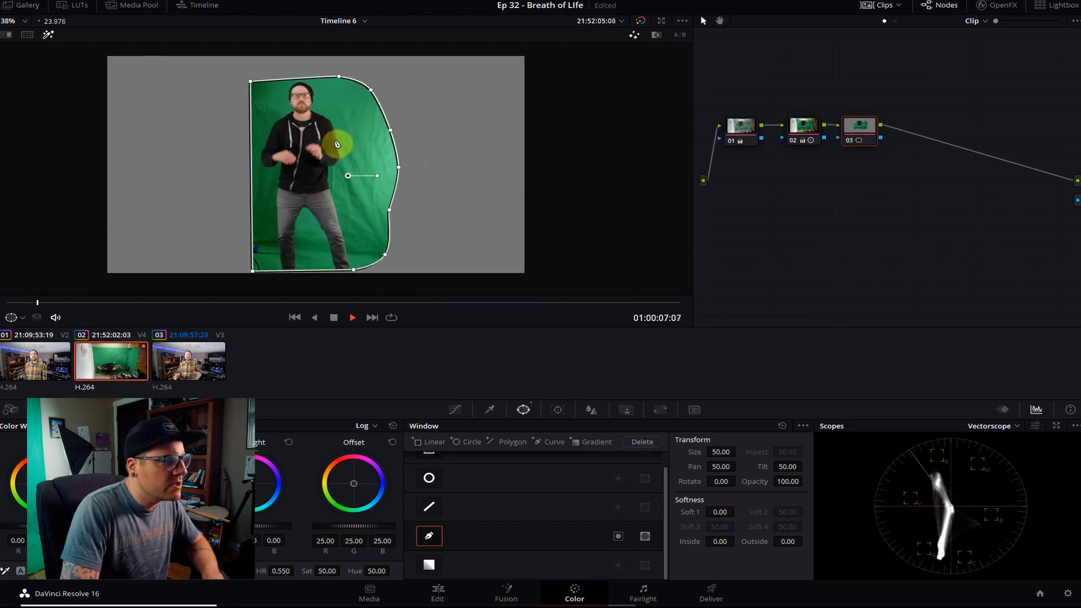
pyautogui.click(487, 410)
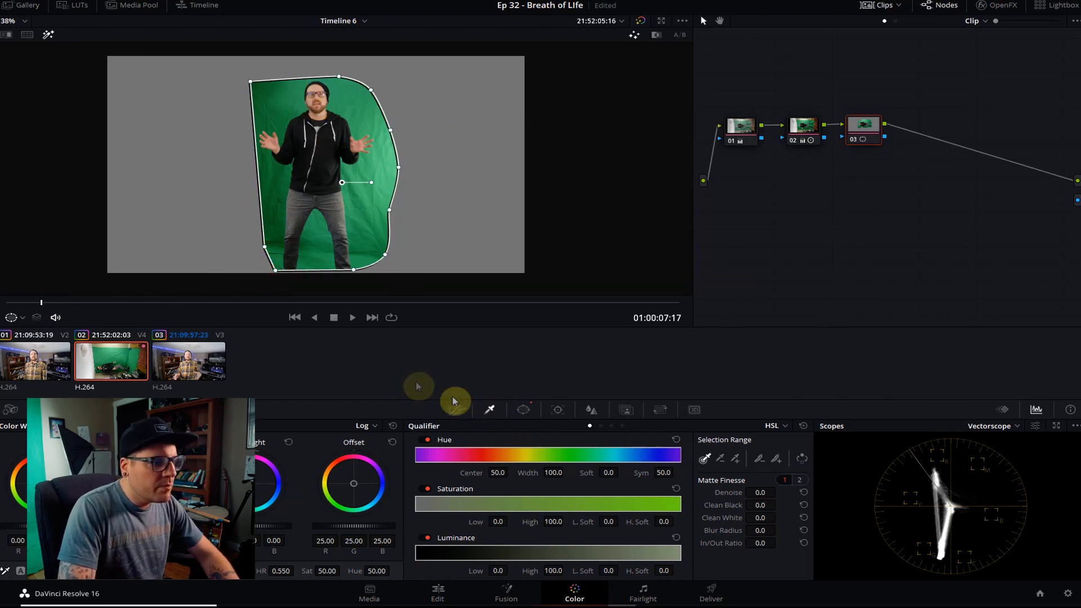
# Show the Qualifier HSL keying controls for the masked presenter node 03
pyautogui.click(392, 145)
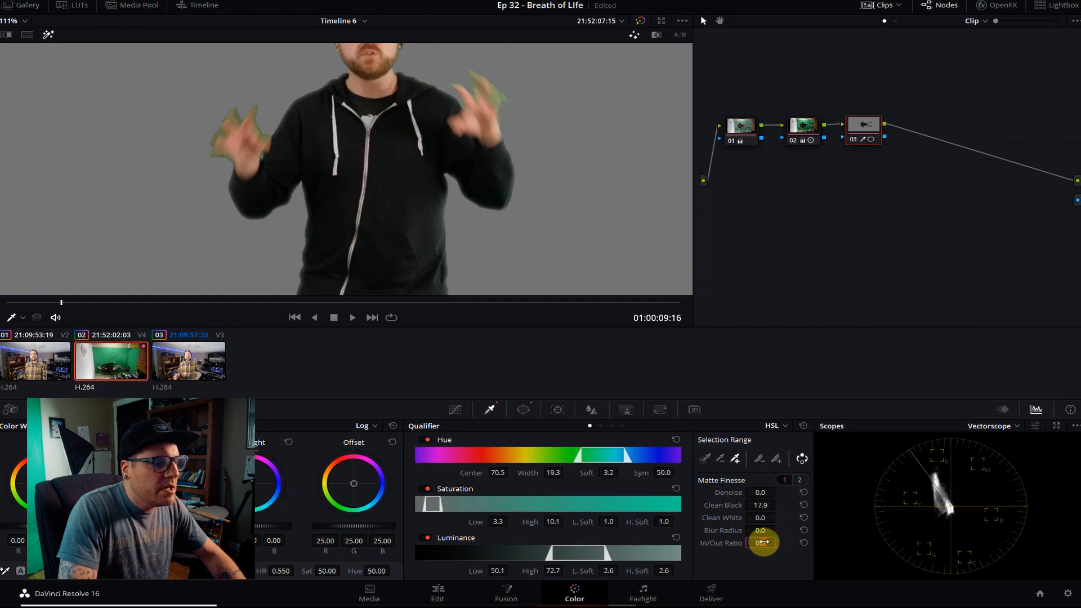
# Return to the Edit page to see the keyed presenter composited over the frozen talking-head background
pyautogui.click(437, 593)
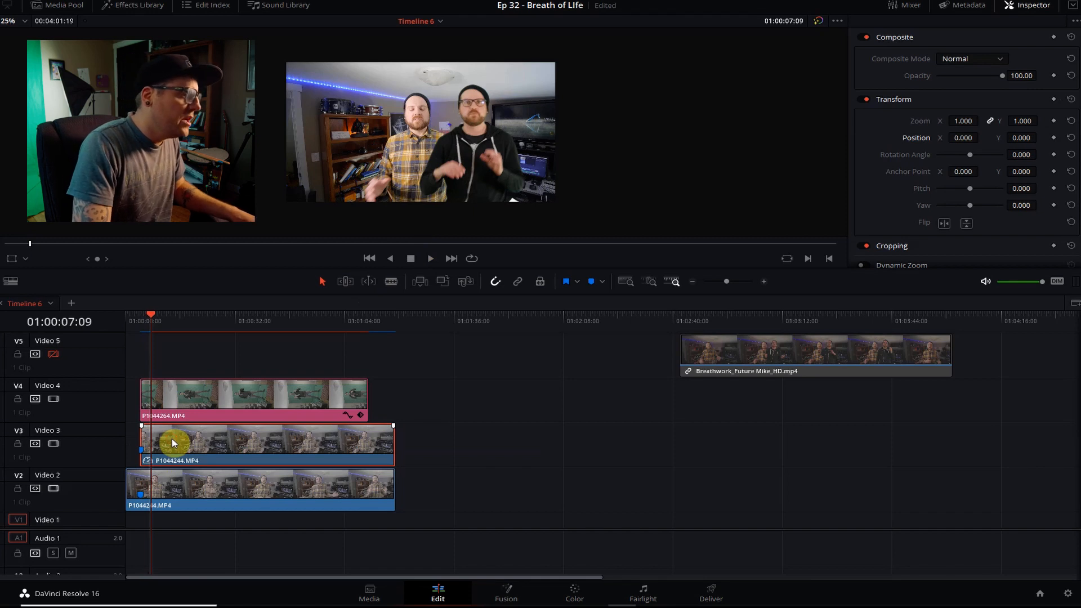
# Switch to the Color page to mask the frozen talking-head copy
pyautogui.click(573, 593)
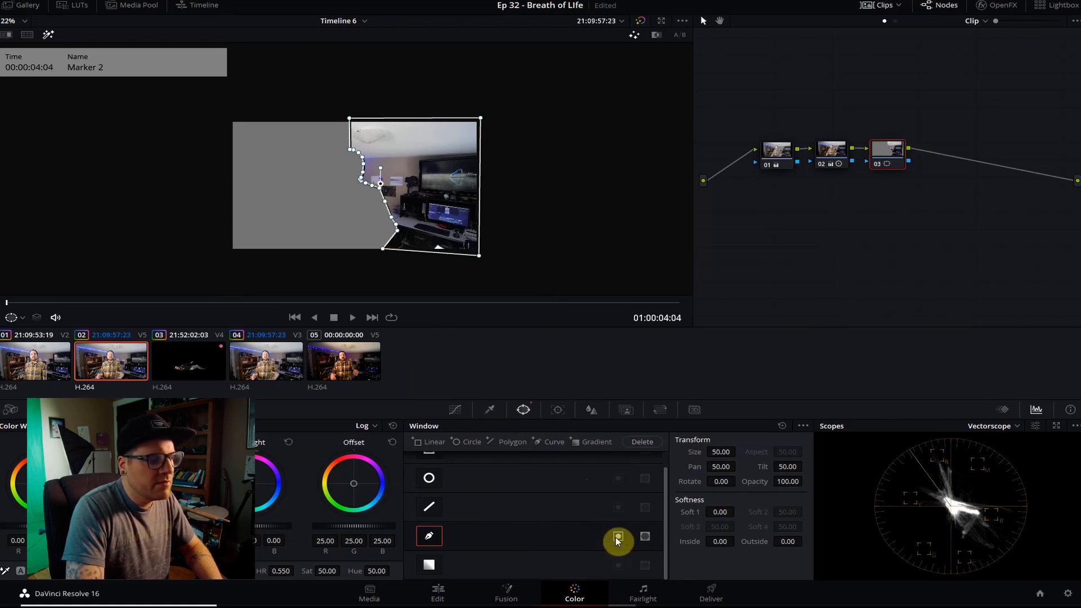
# Set the mask options for node 03's curve window and return to the Edit page
pyautogui.click(617, 536)
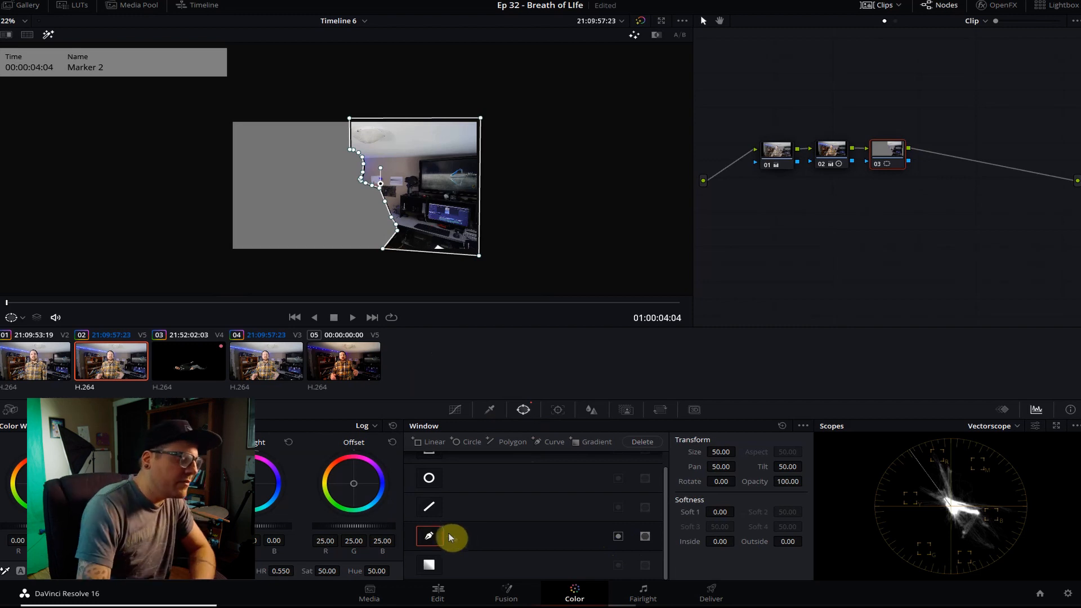
pyautogui.click(437, 593)
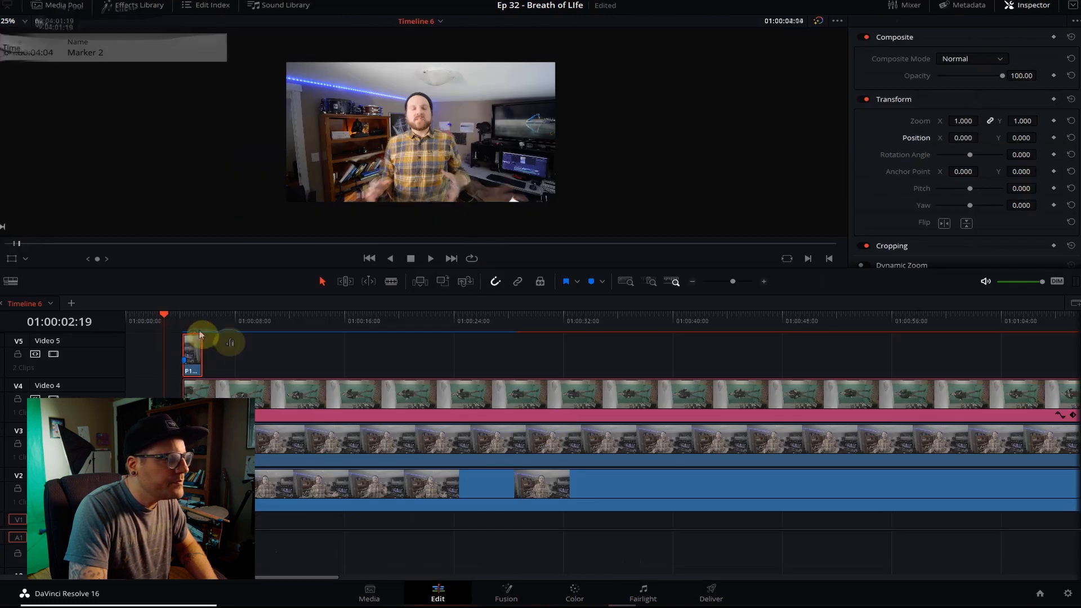
# Select the Video 4 presenter clip to preview the two-person composite in the viewer
pyautogui.click(430, 257)
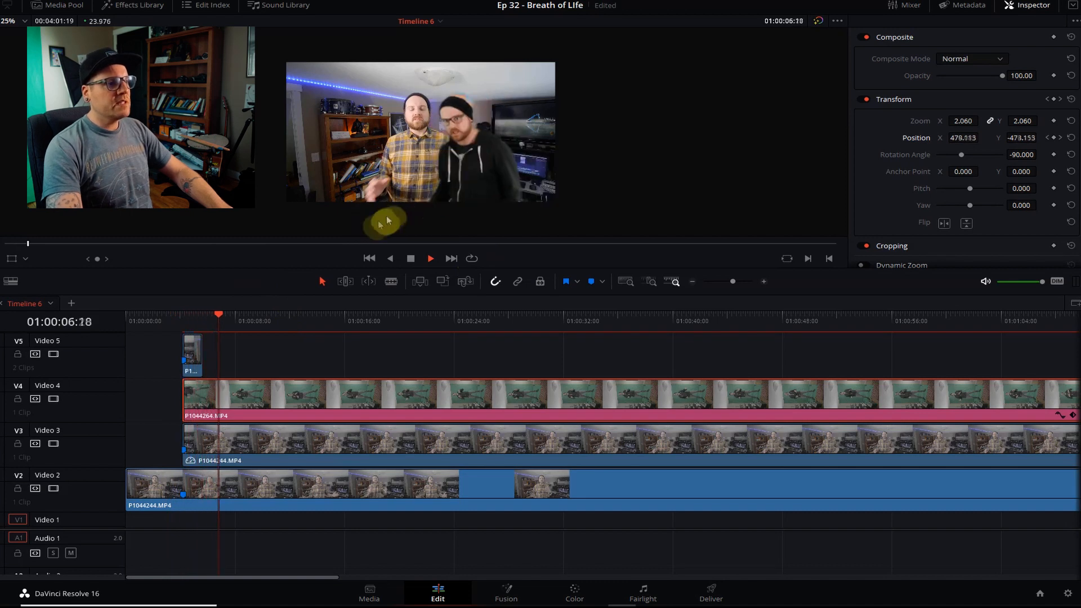